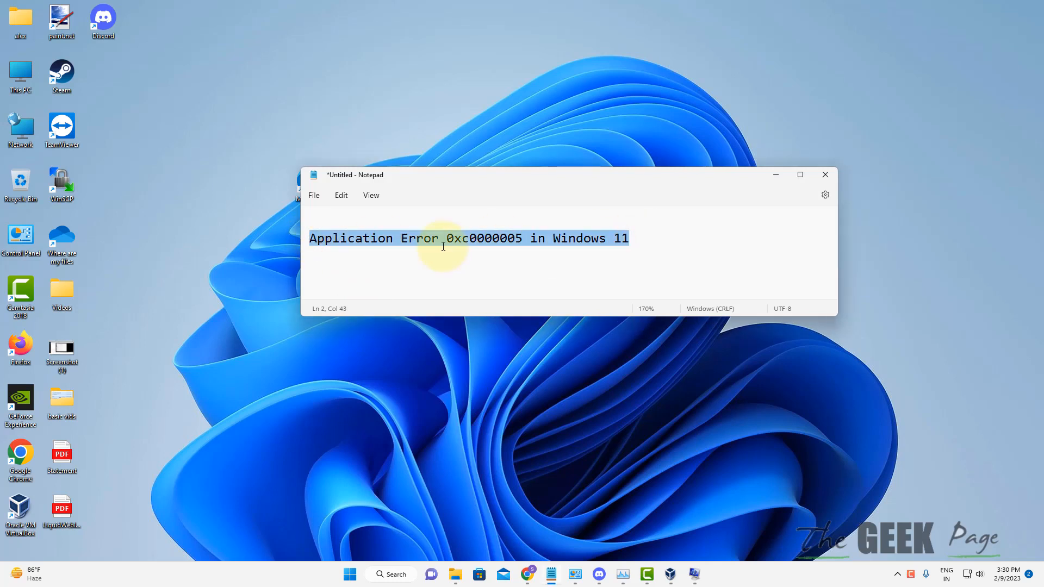
# - Dismiss the Notepad note so the Windows desktop and taskbar are showing
pyautogui.doubleClick(482, 238)
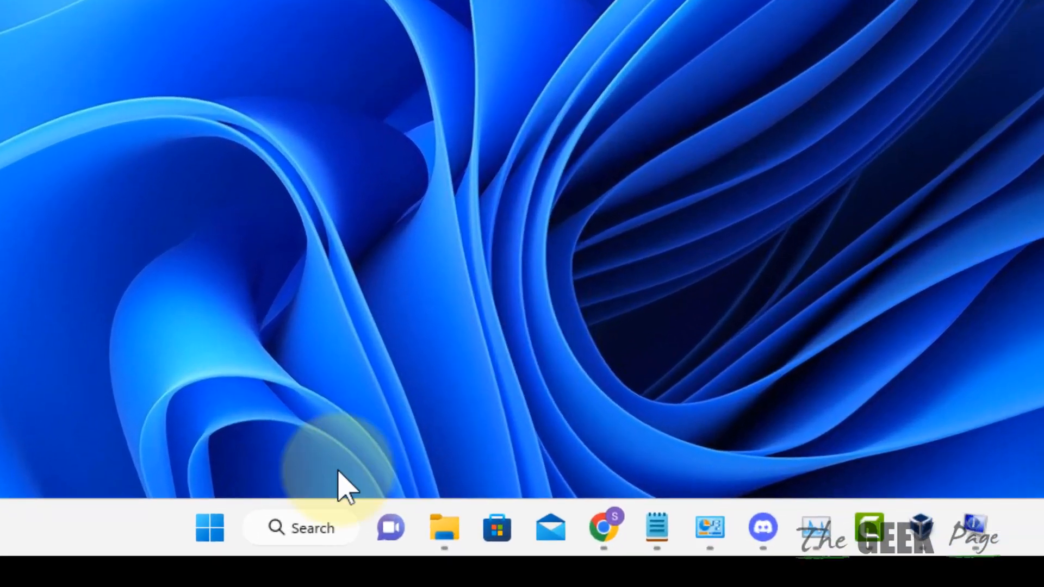
# - Open the current user's %temp% folder through the Run dialog from the Start menu
pyautogui.rightClick(209, 527)
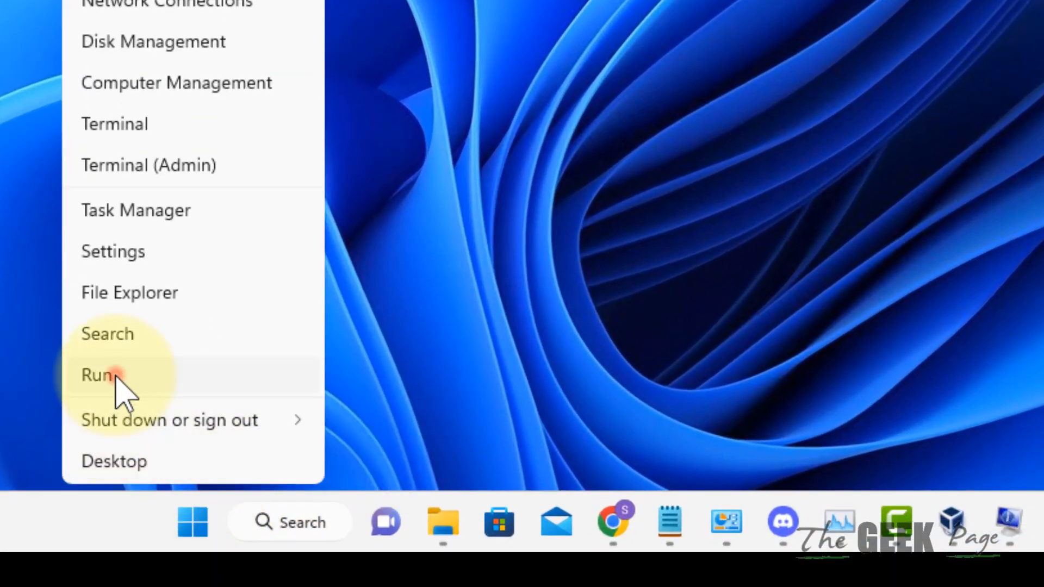
pyautogui.click(97, 374)
pyautogui.write('%temp')
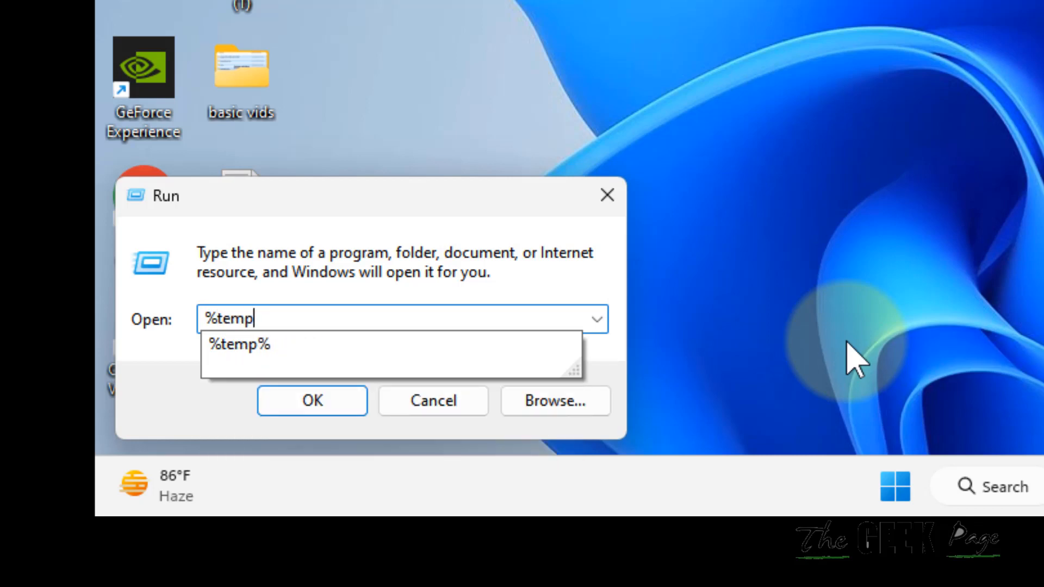
pyautogui.click(312, 400)
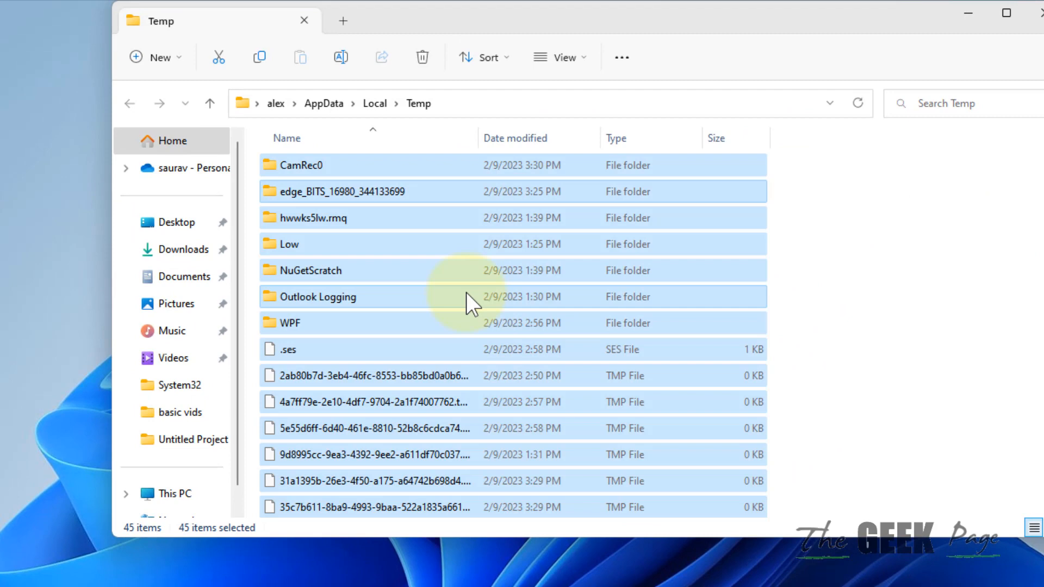
# - Delete all selected Temp items, skipping every file still locked by running programs
pyautogui.rightClick(466, 304)
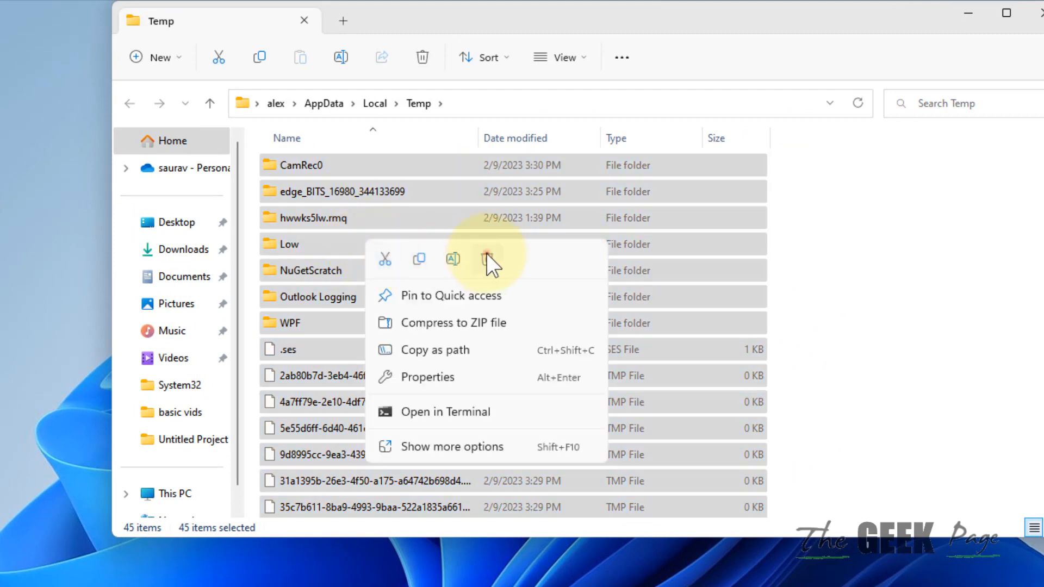
pyautogui.click(489, 259)
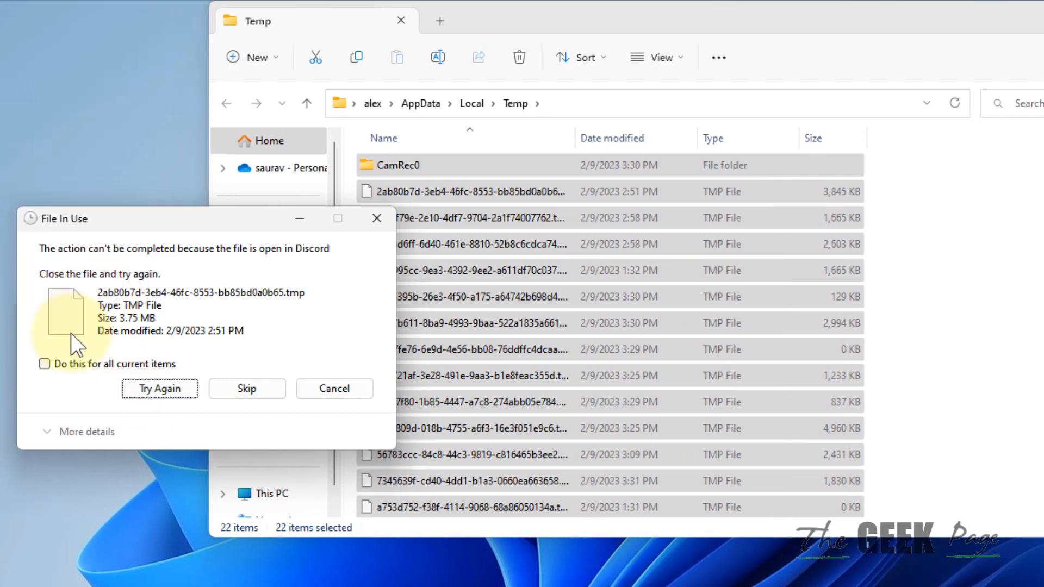
pyautogui.click(45, 364)
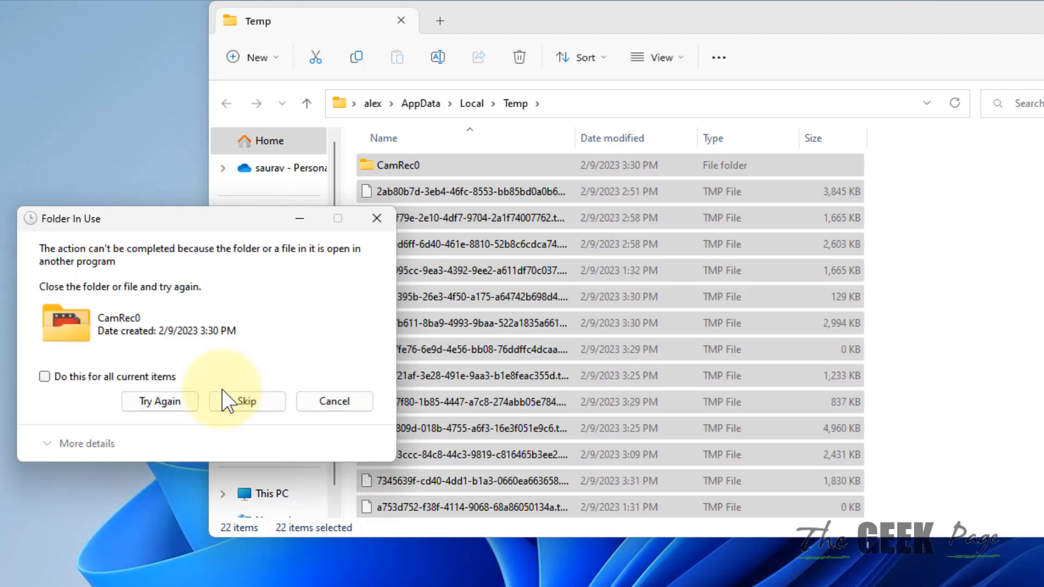
pyautogui.click(45, 377)
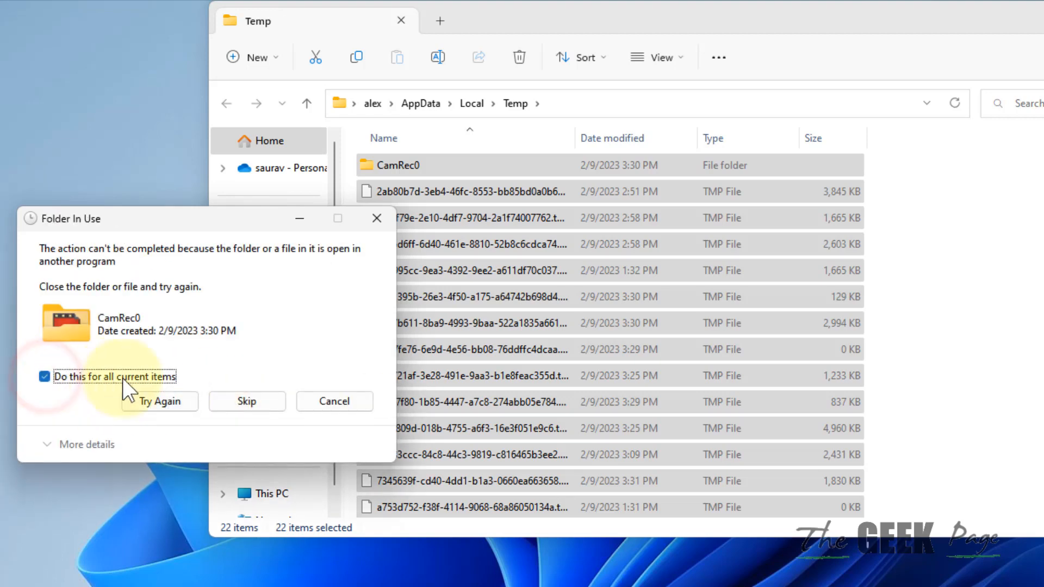
pyautogui.click(158, 401)
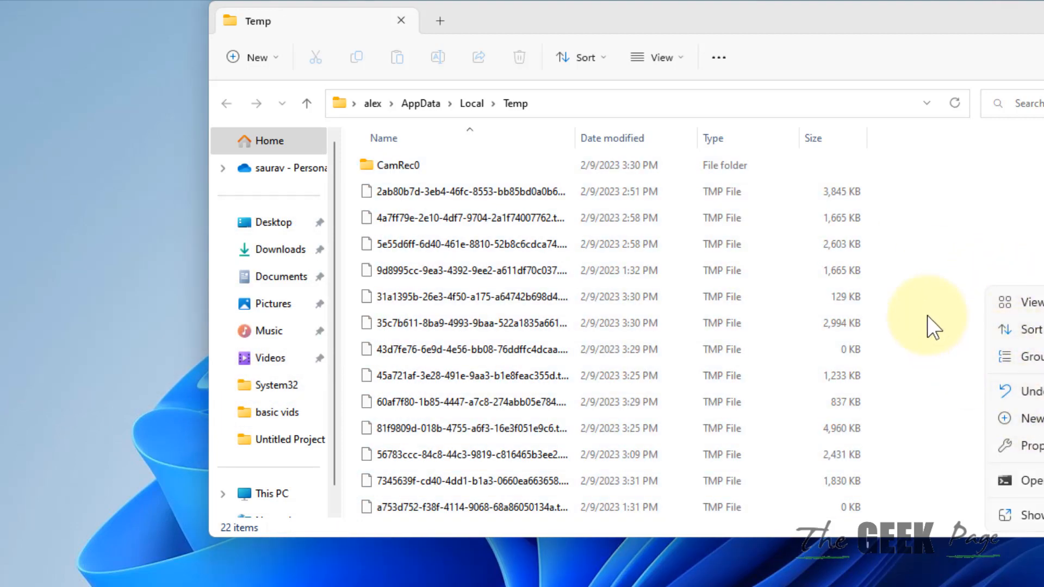
# - Recheck the remaining Temp items, then request the prefetch folder from Run
pyautogui.click(307, 103)
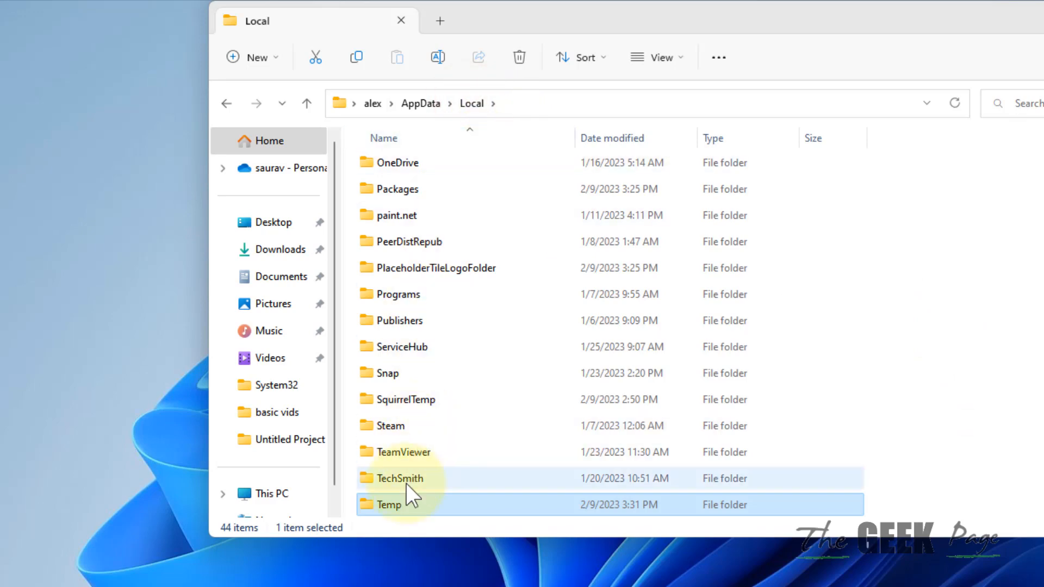
pyautogui.doubleClick(389, 503)
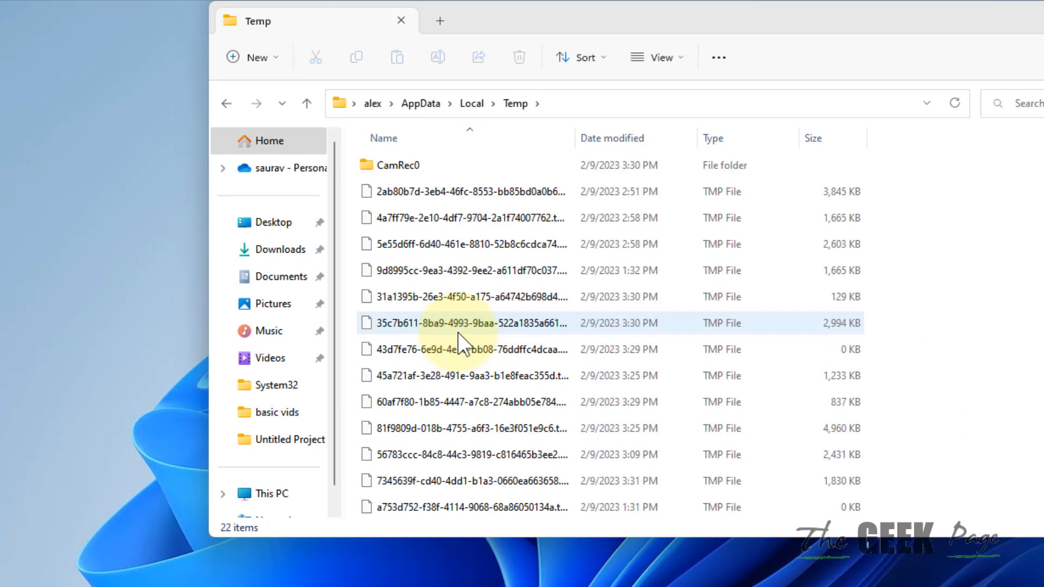
pyautogui.press('ctrl+a')
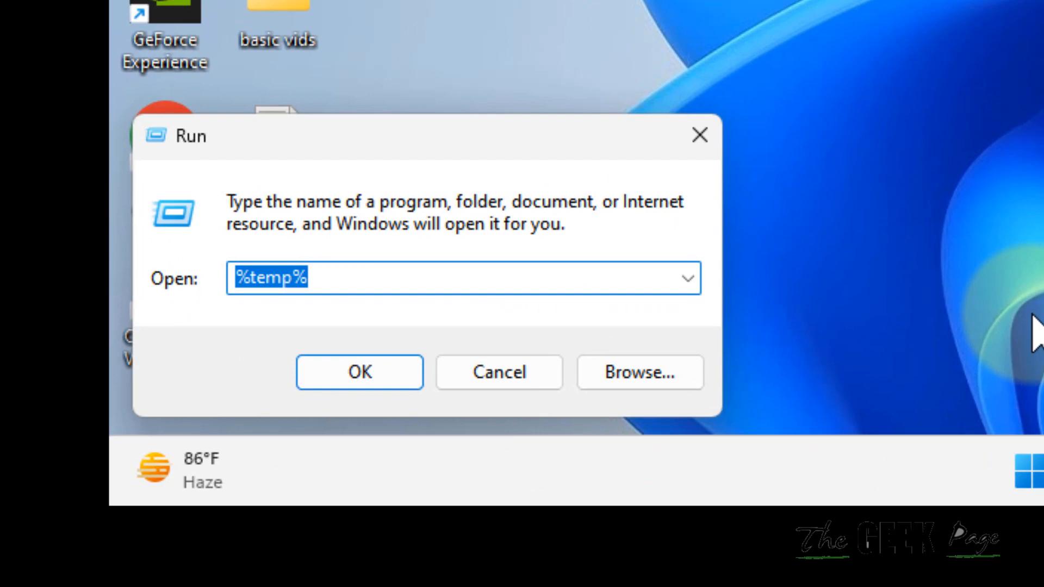
pyautogui.write('prefetch')
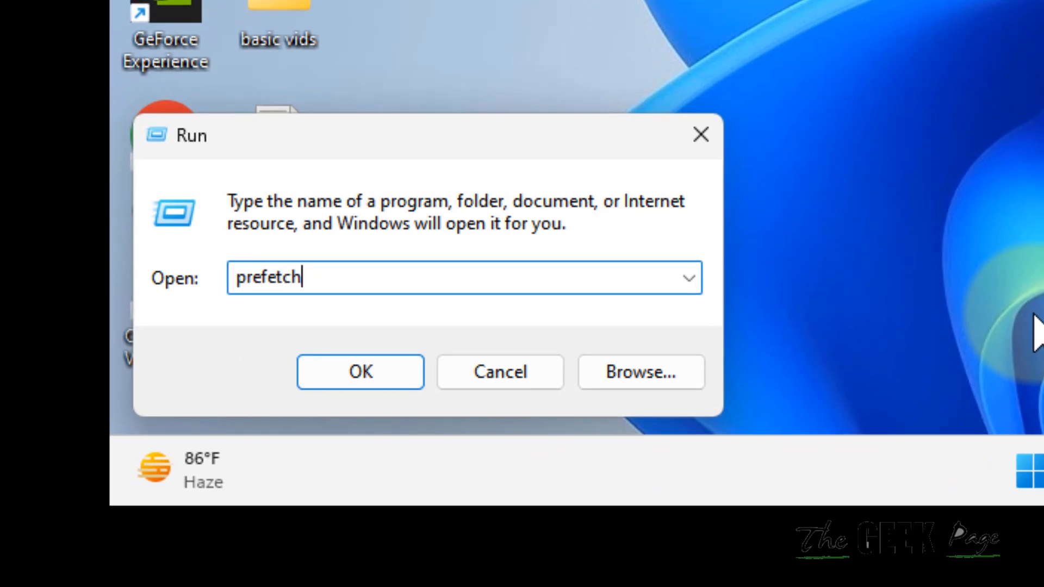
pyautogui.click(360, 372)
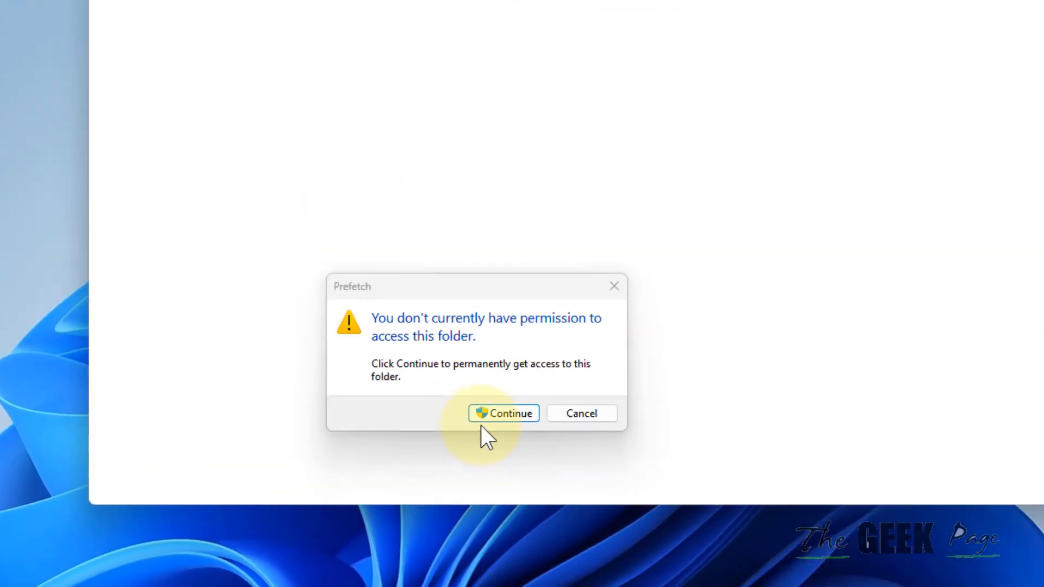
# - Grant access to Prefetch and delete all its items, skipping the files still in use
pyautogui.click(503, 413)
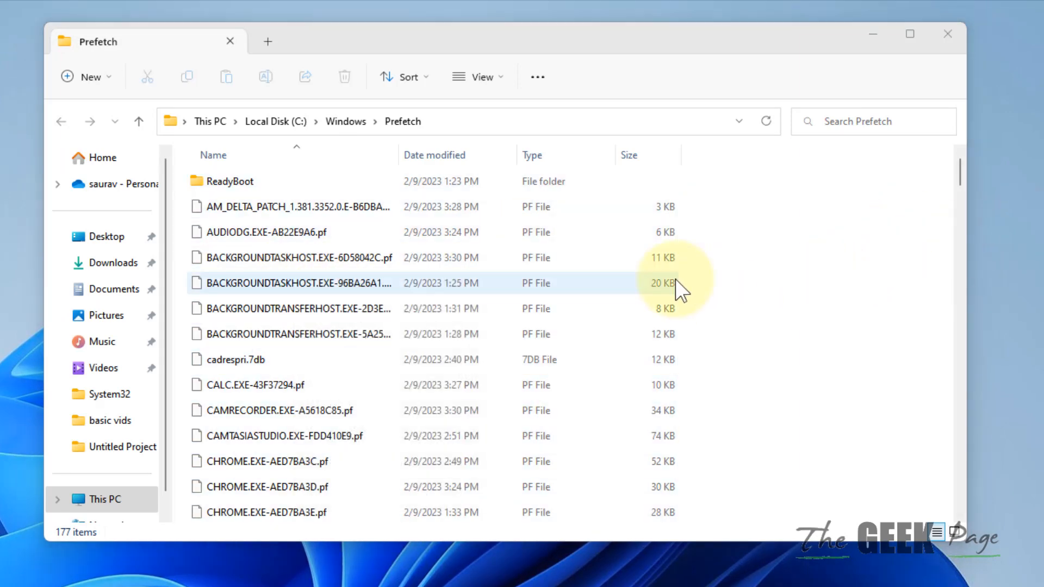
pyautogui.rightClick(292, 283)
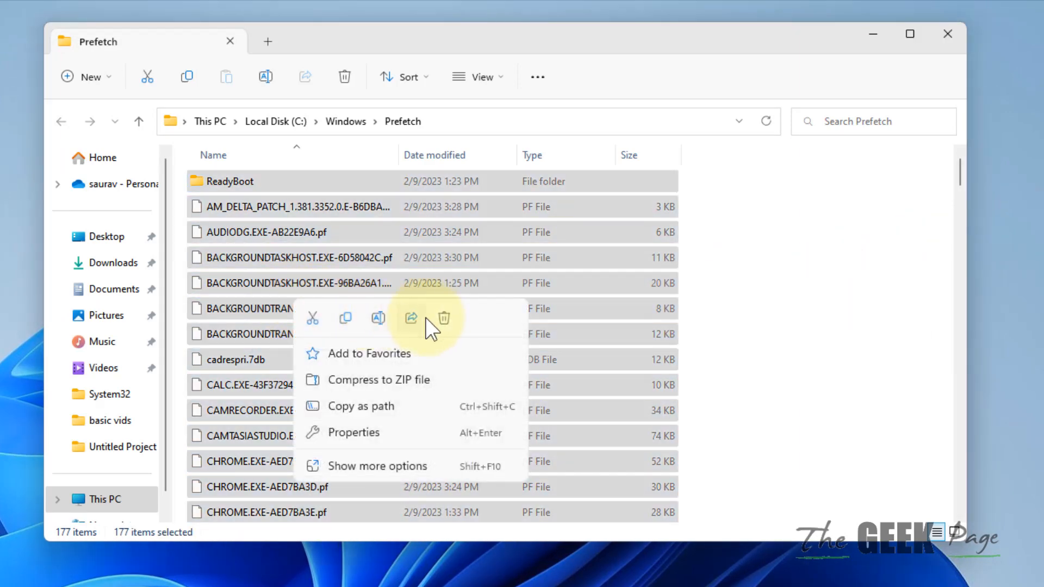
pyautogui.click(443, 317)
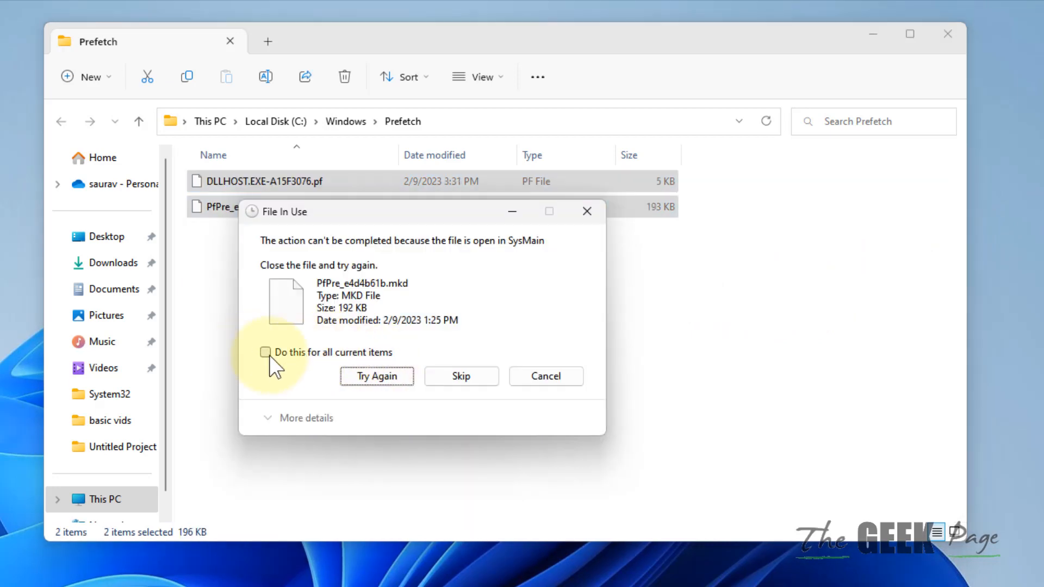
pyautogui.click(460, 376)
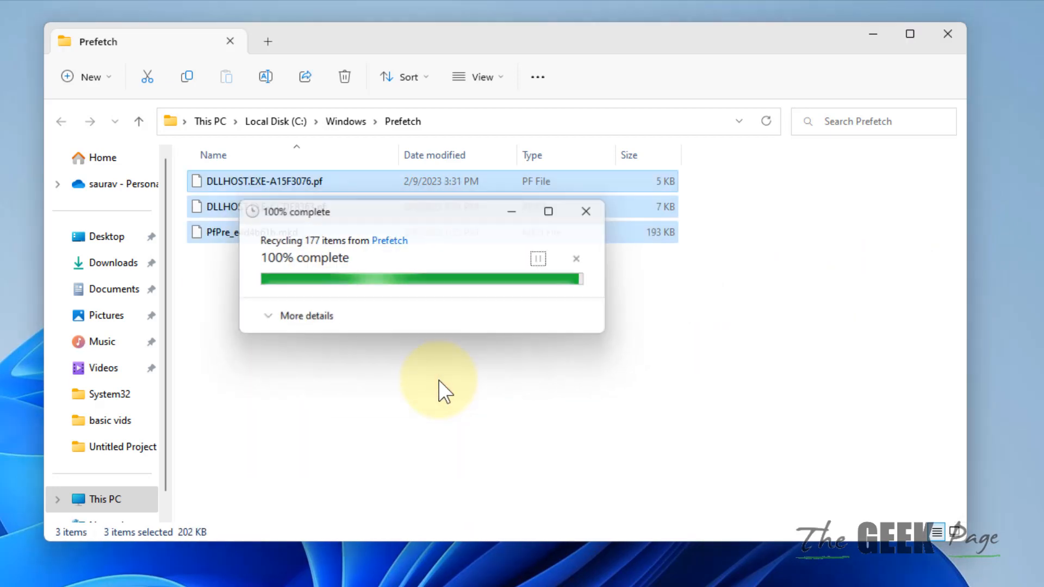
pyautogui.click(948, 34)
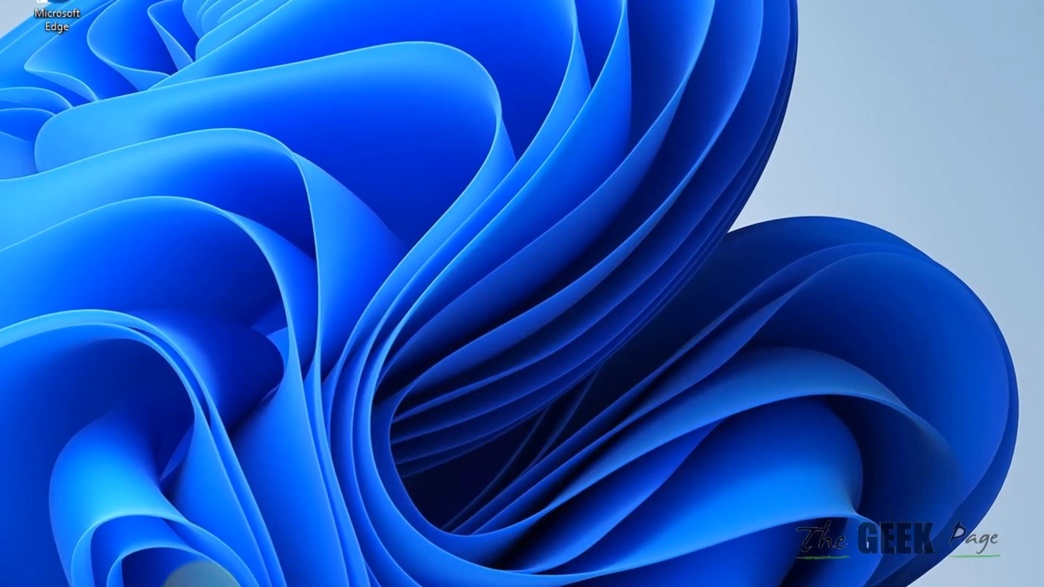
# - Search 'command Prompt' and launch it with administrator rights
pyautogui.write('command Prompt')
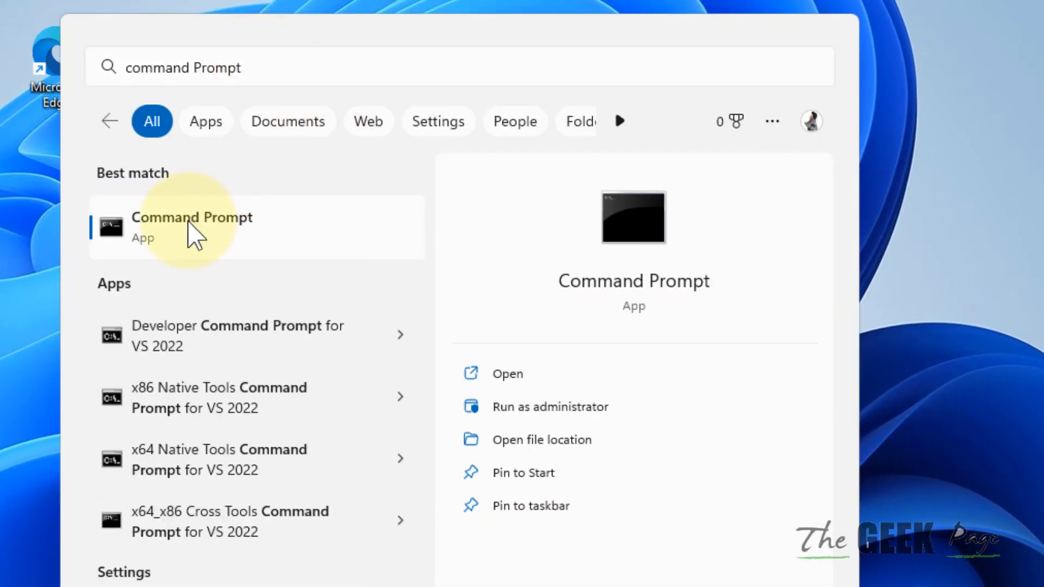
pyautogui.moveTo(280, 270)
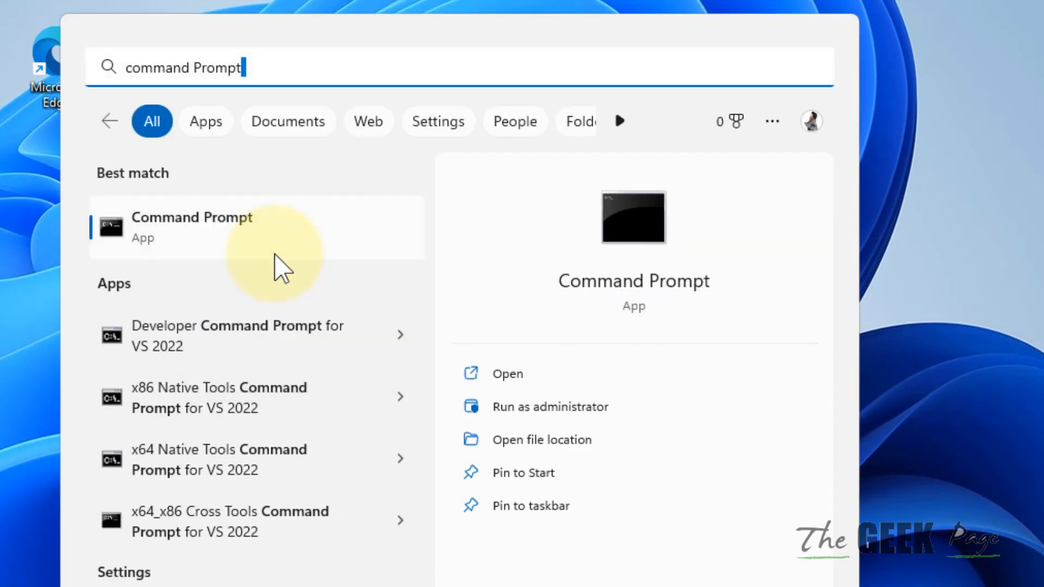
pyautogui.click(549, 405)
pyautogui.write('sfc')
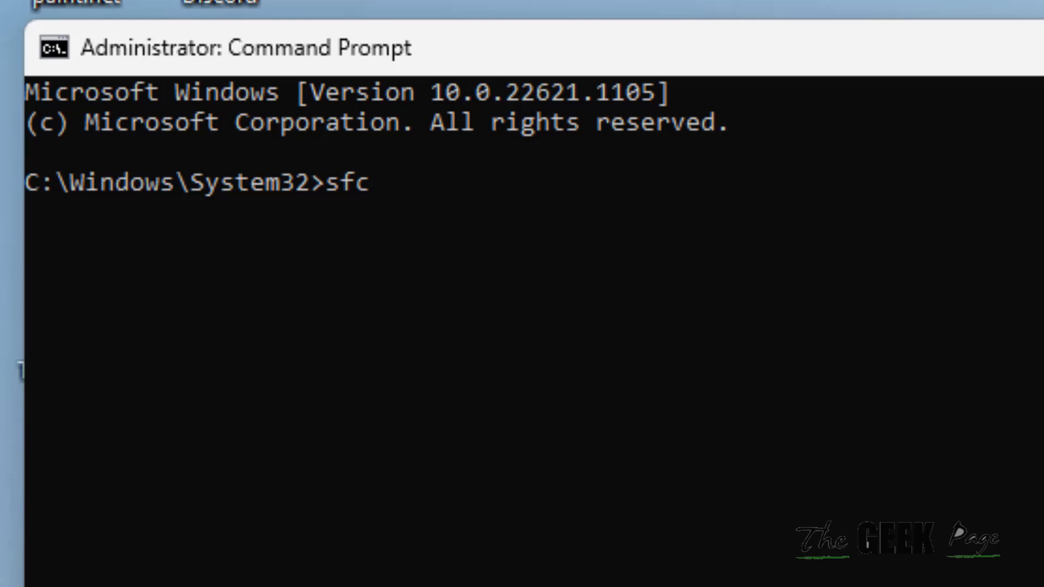
# - Run sfc /scannow to begin the system file integrity scan
pyautogui.write('/scanno')
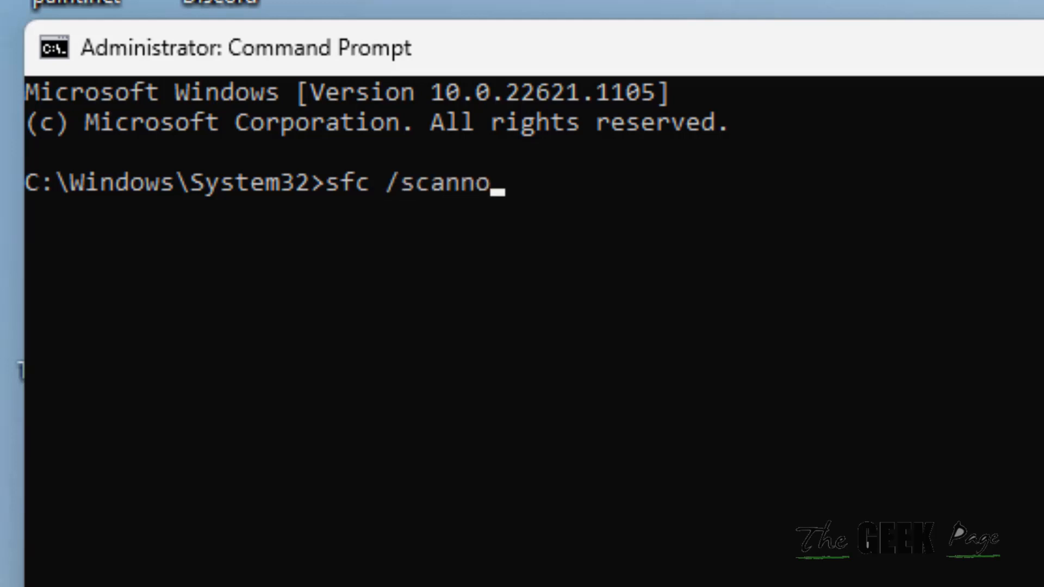
pyautogui.press('Return')
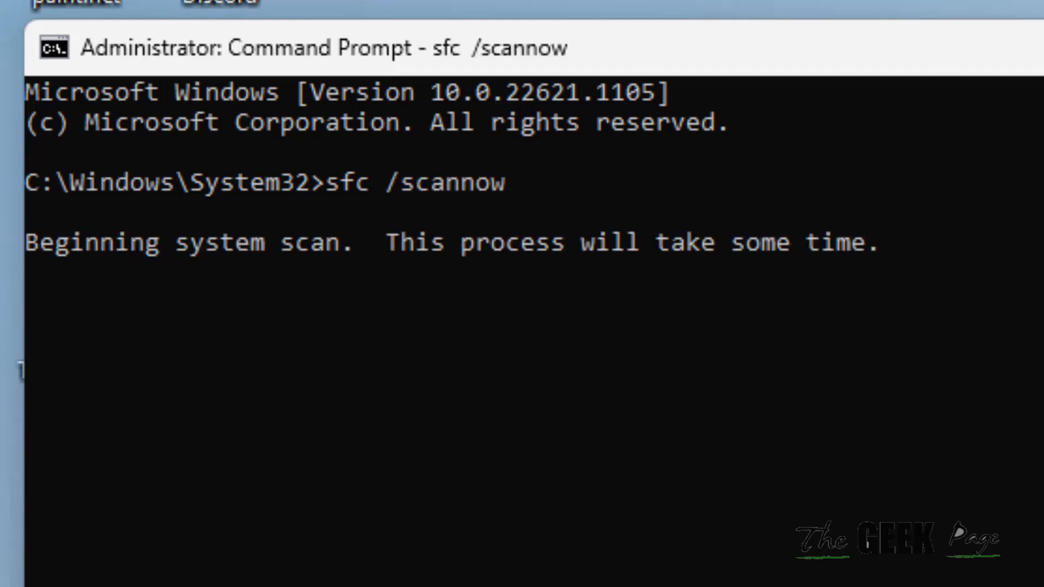